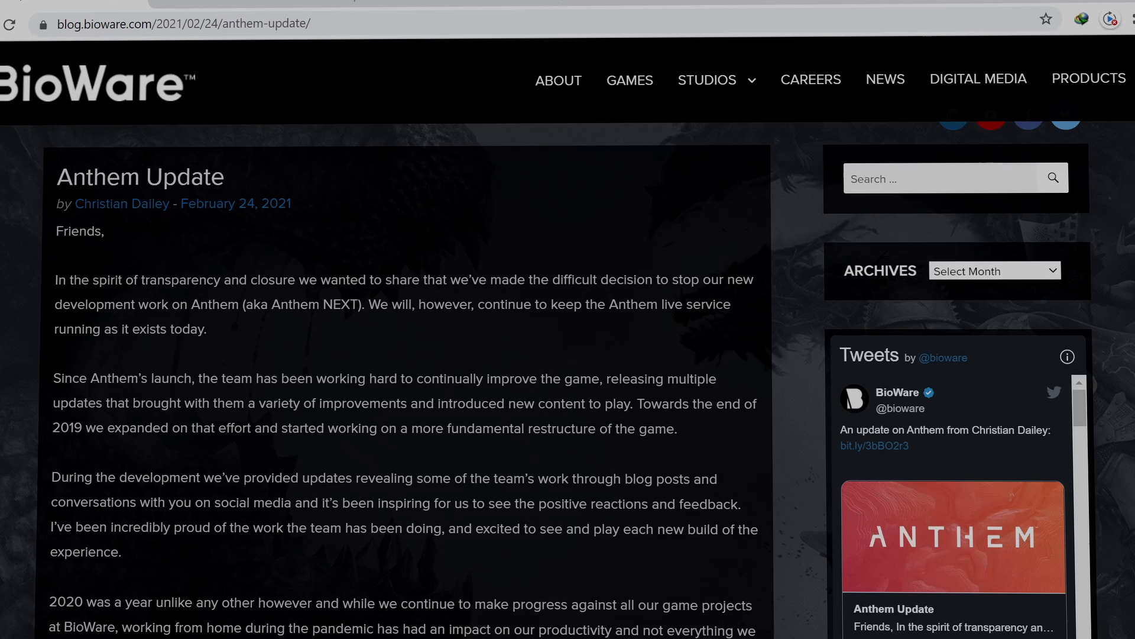
mouse_move(99, 250)
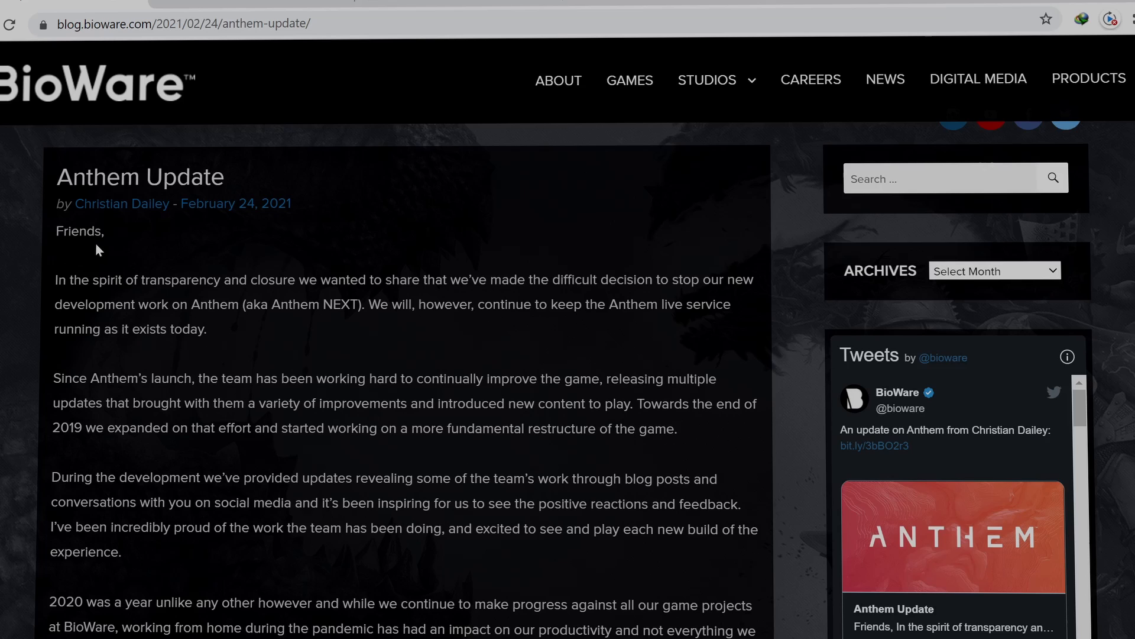
mouse_move(206, 296)
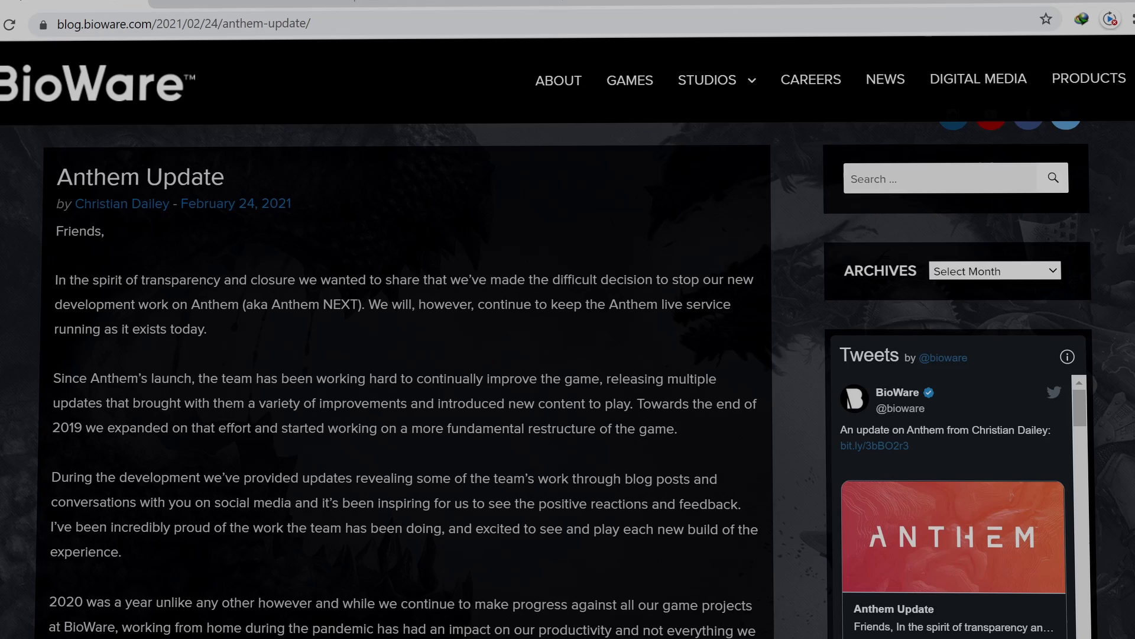
mouse_move(435, 339)
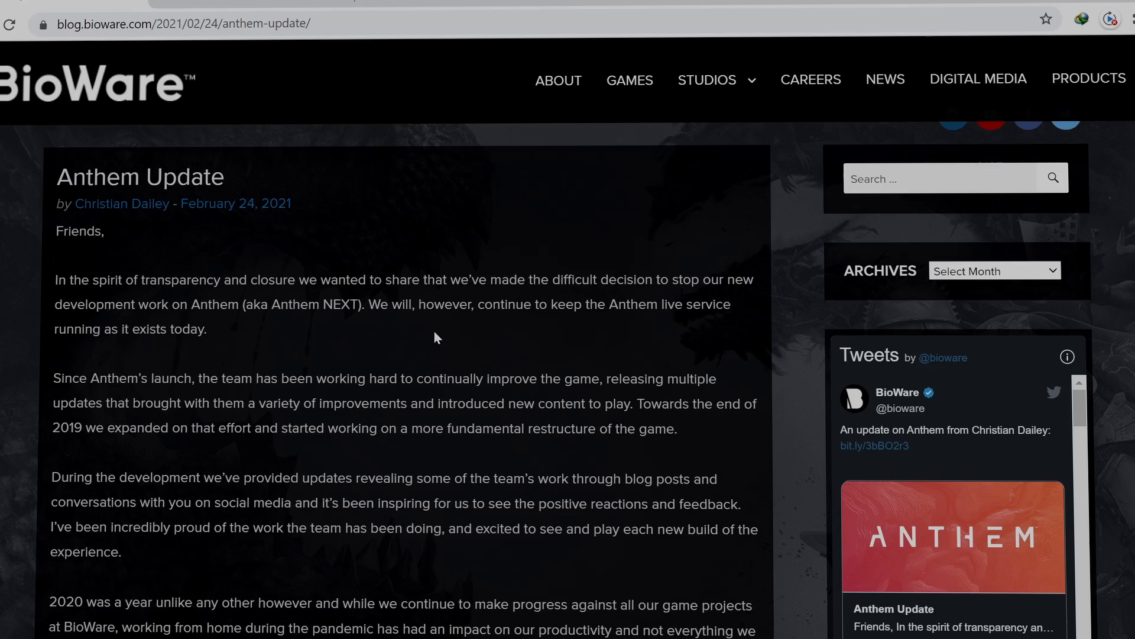
mouse_move(349, 288)
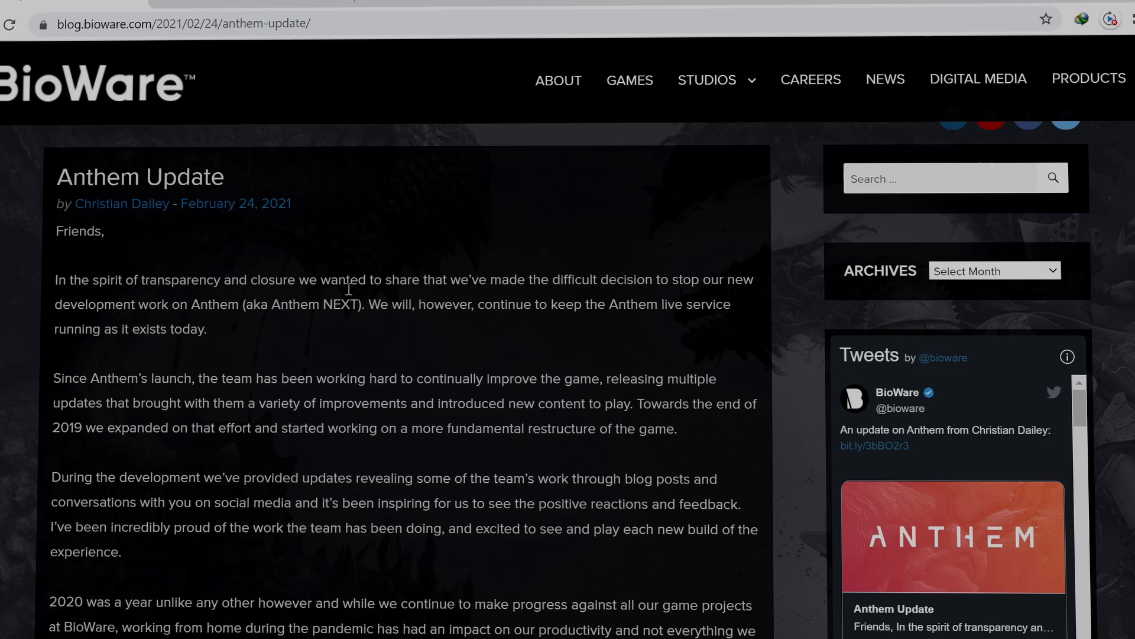
mouse_move(542, 284)
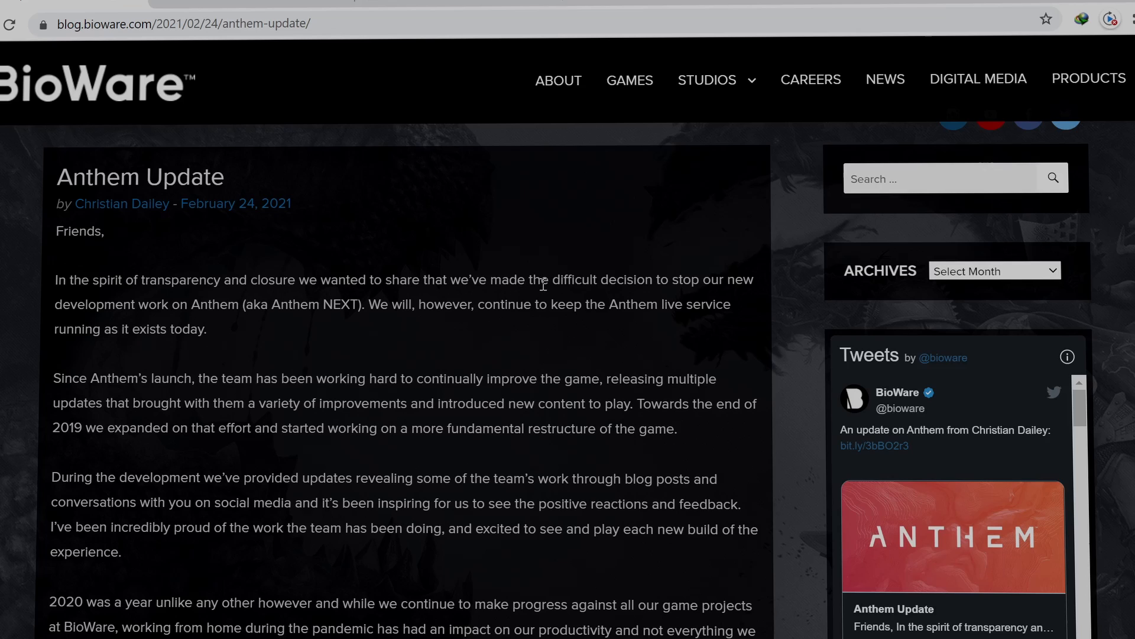
mouse_move(110, 351)
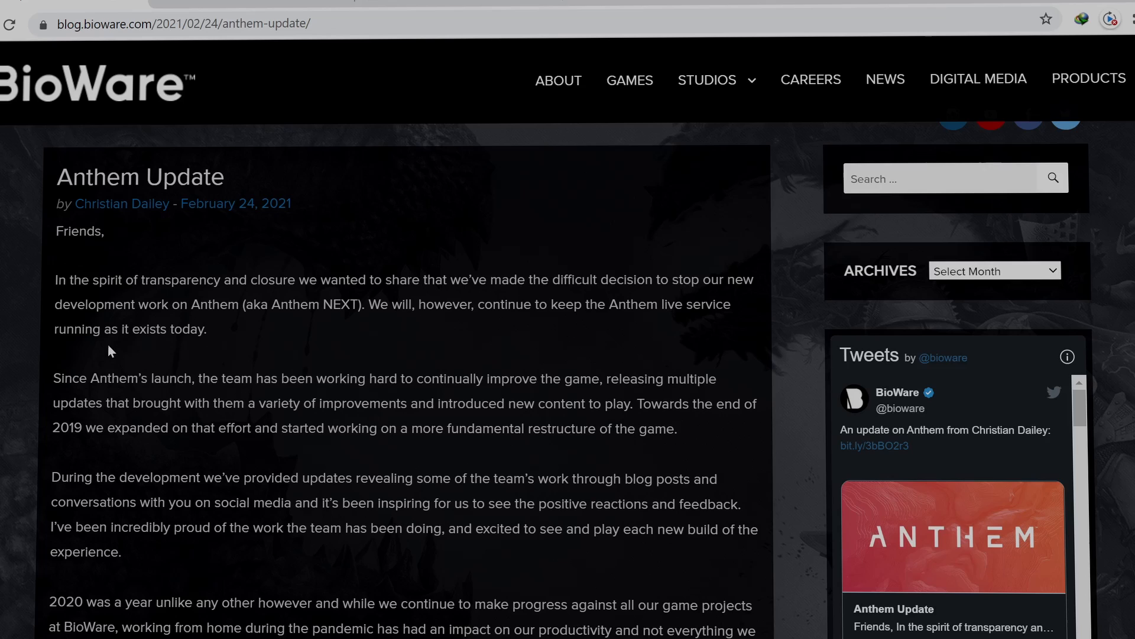
mouse_move(357, 326)
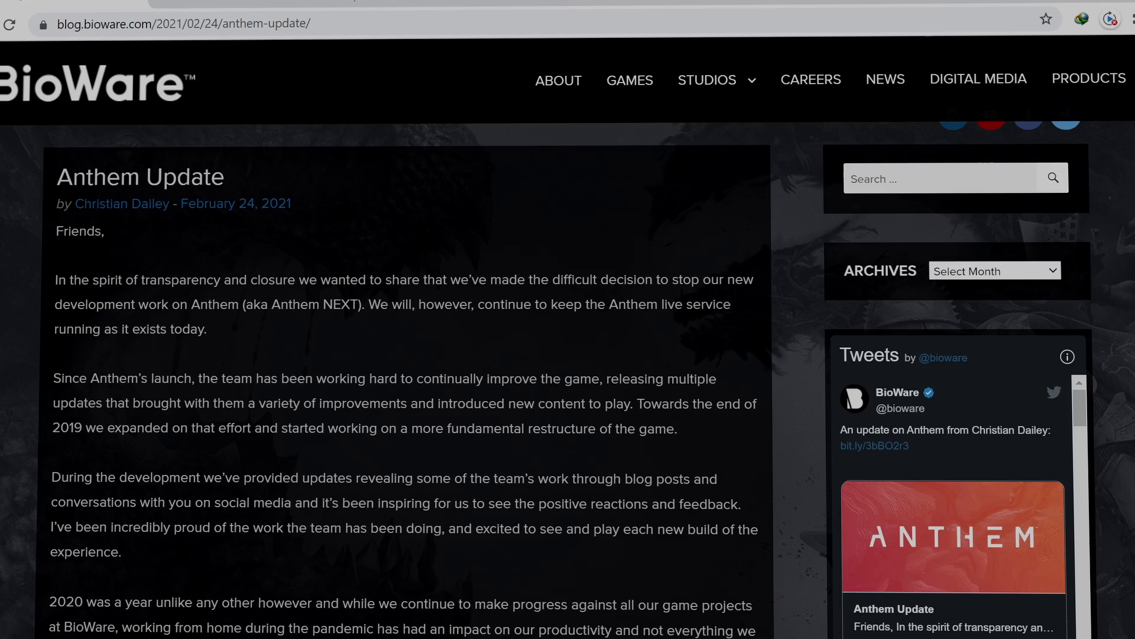
mouse_move(411, 323)
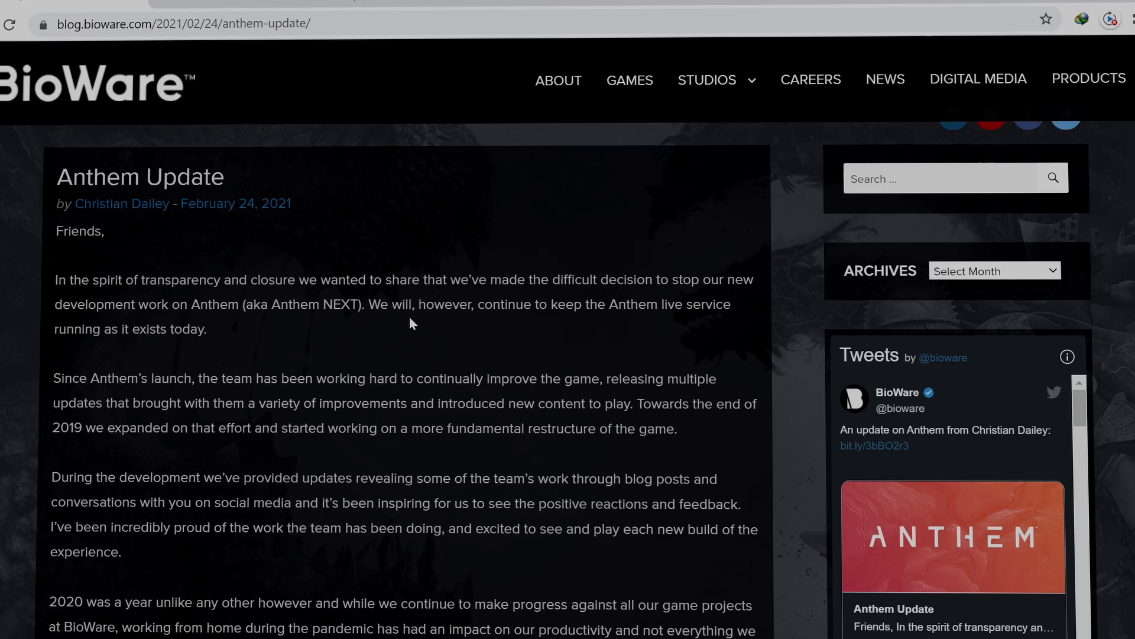
mouse_move(706, 323)
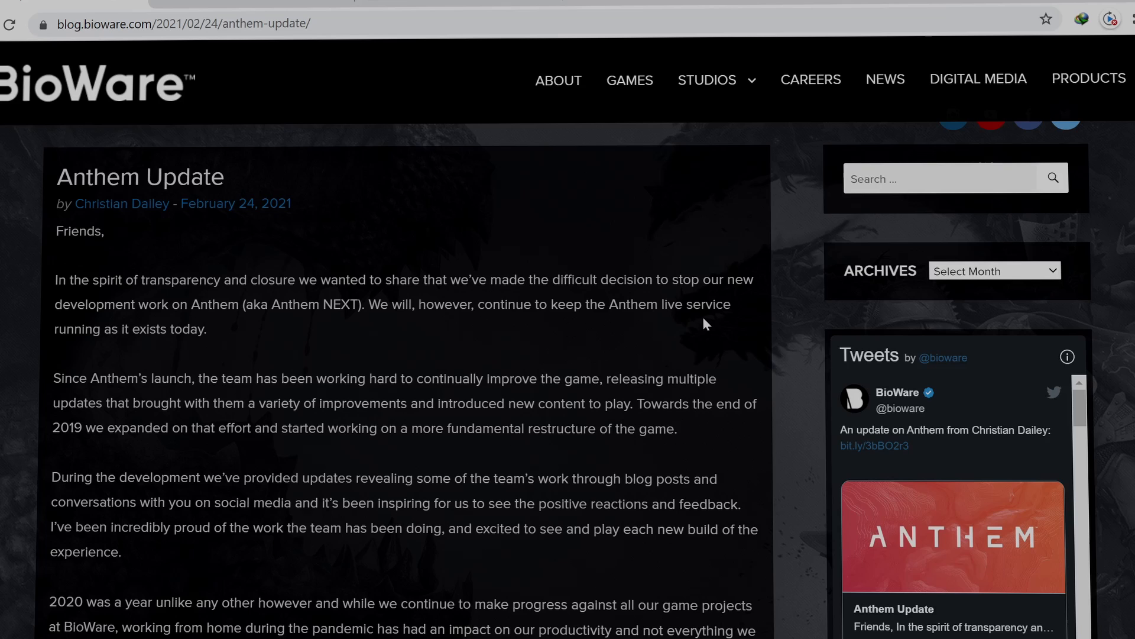
mouse_move(208, 353)
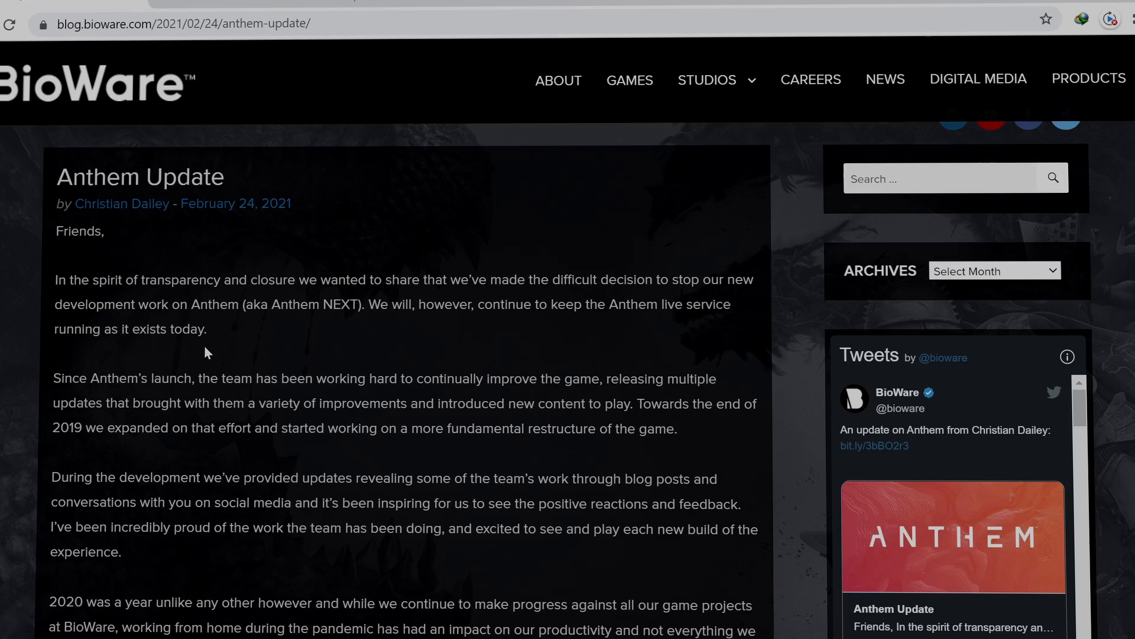
scroll("down", 3)
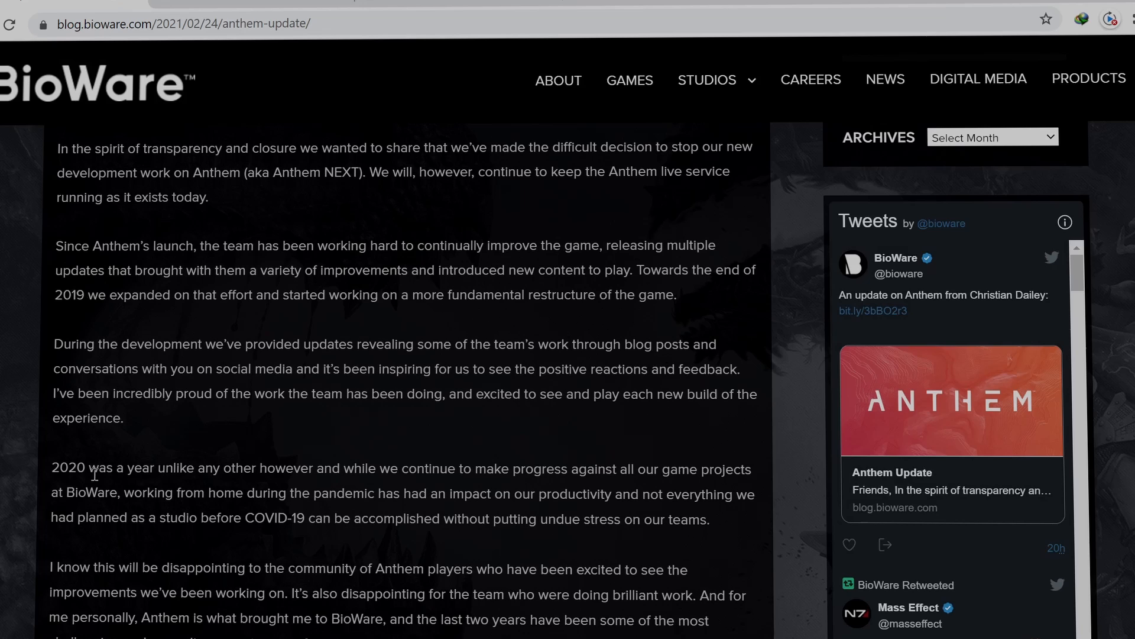
mouse_move(288, 545)
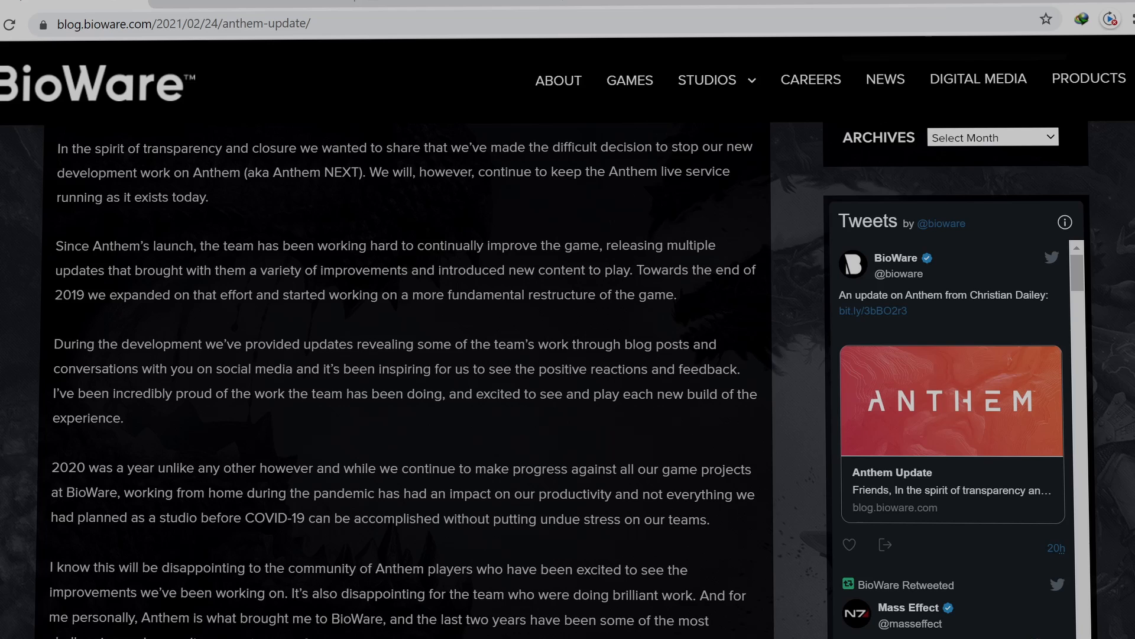
scroll("down", 3)
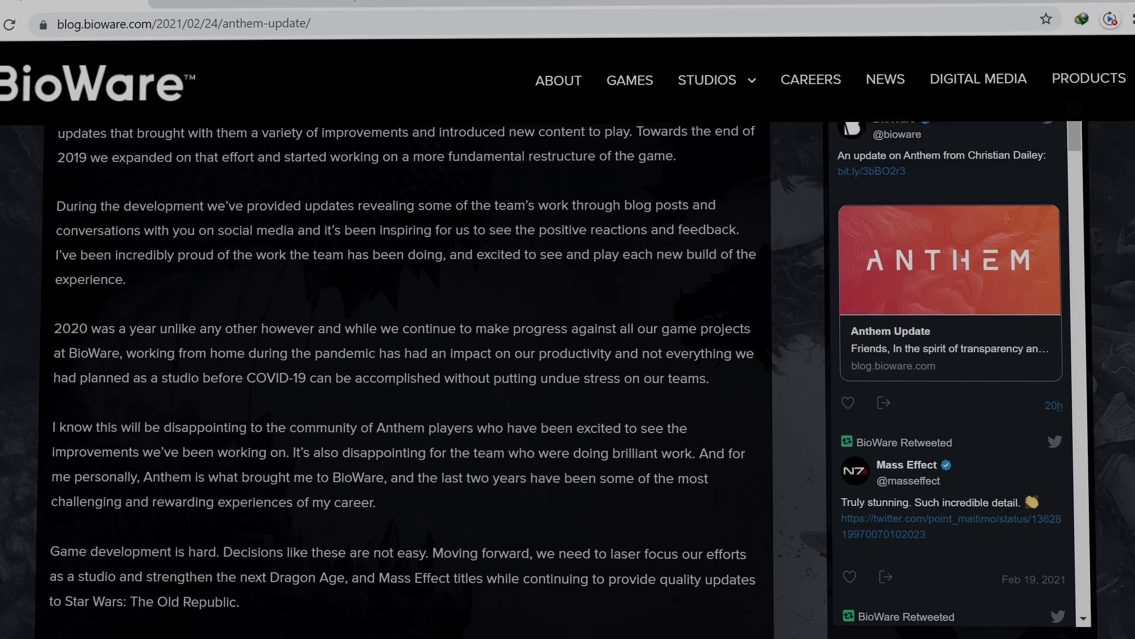
mouse_move(49, 437)
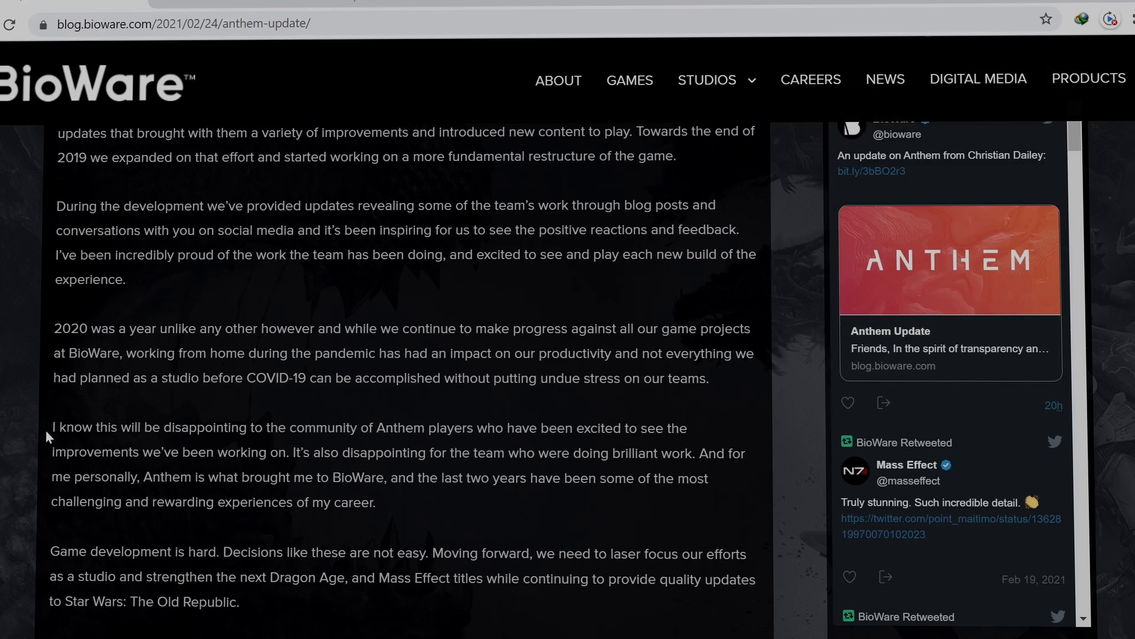
mouse_move(232, 427)
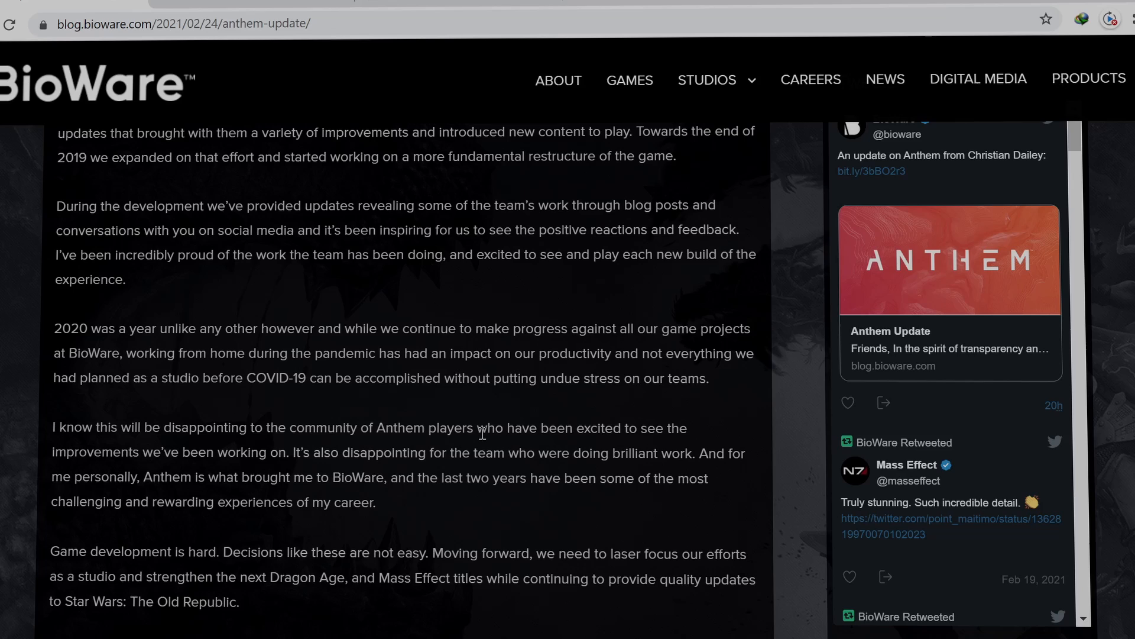
mouse_move(674, 435)
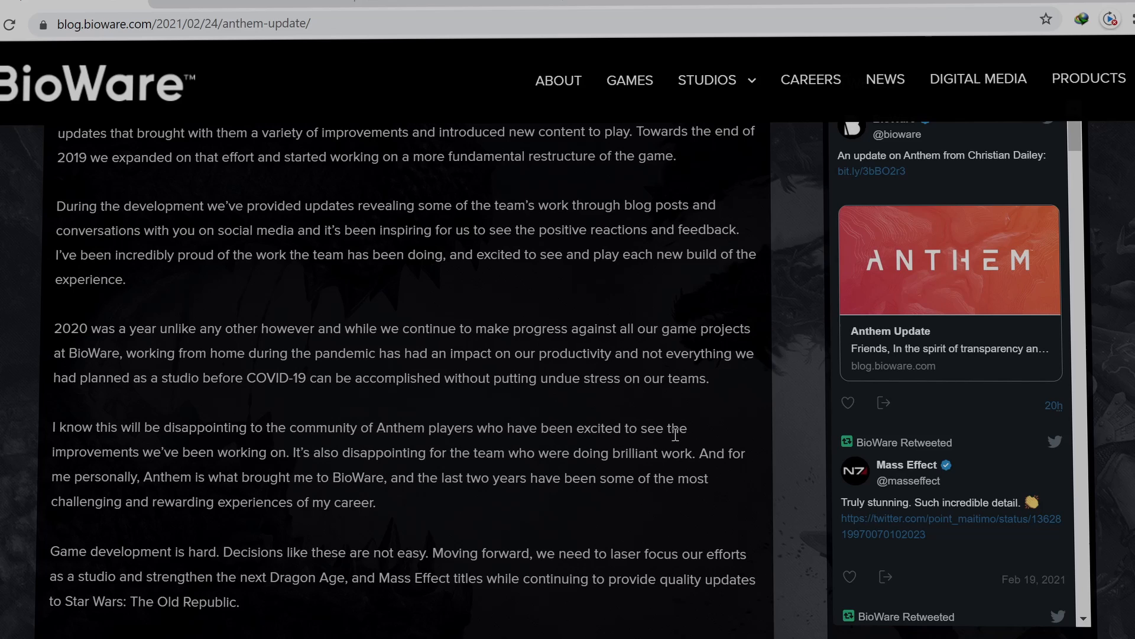
mouse_move(191, 467)
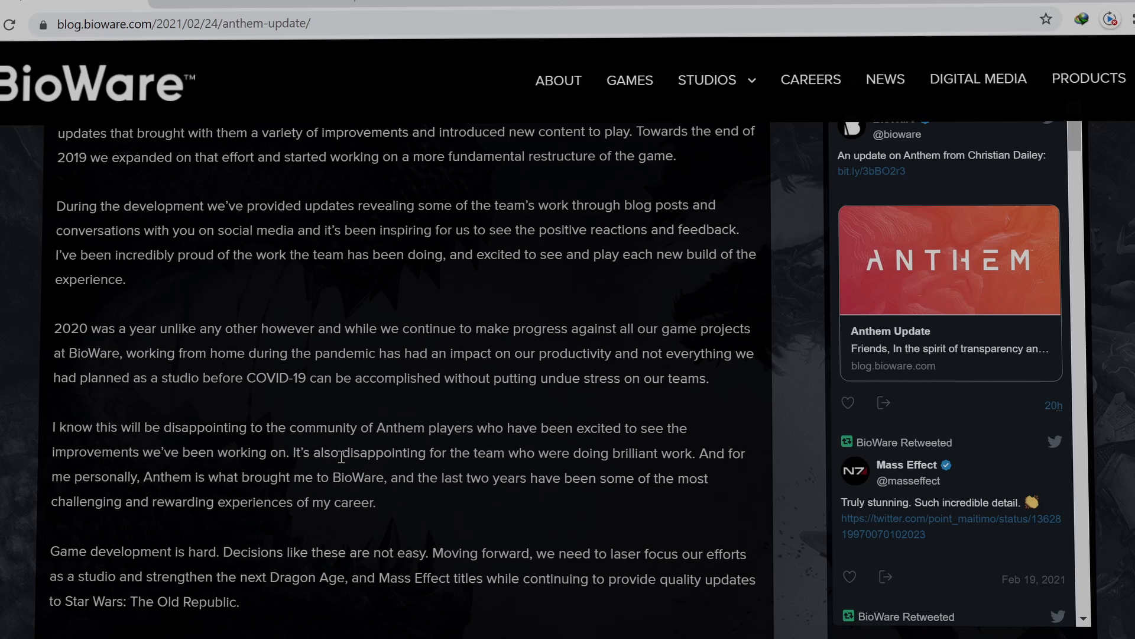
mouse_move(592, 462)
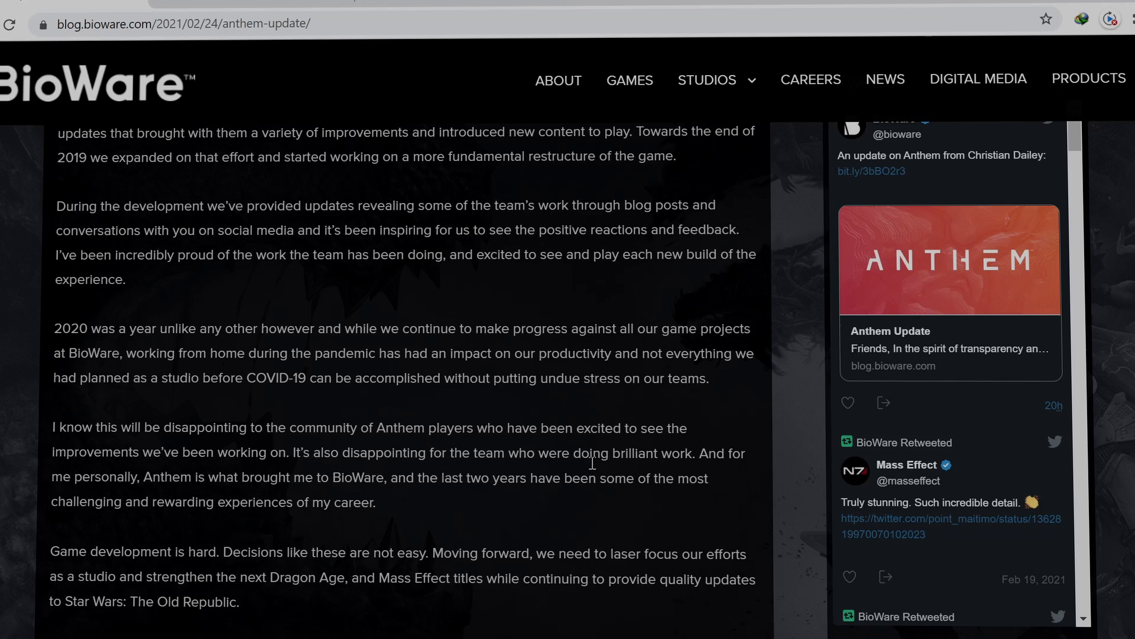
mouse_move(214, 493)
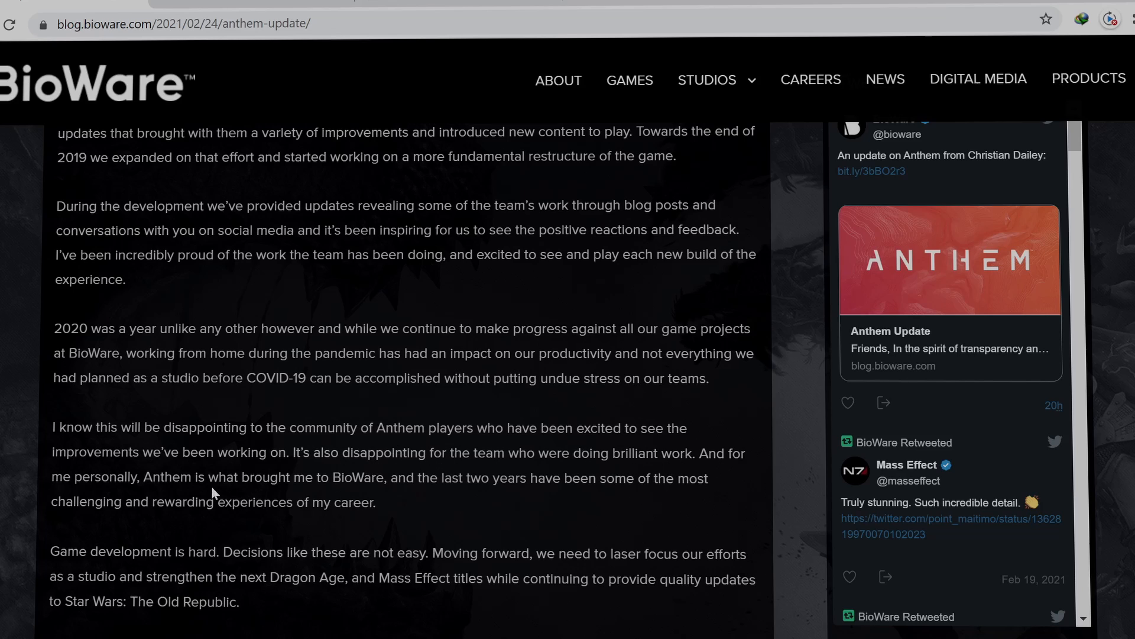
mouse_move(377, 497)
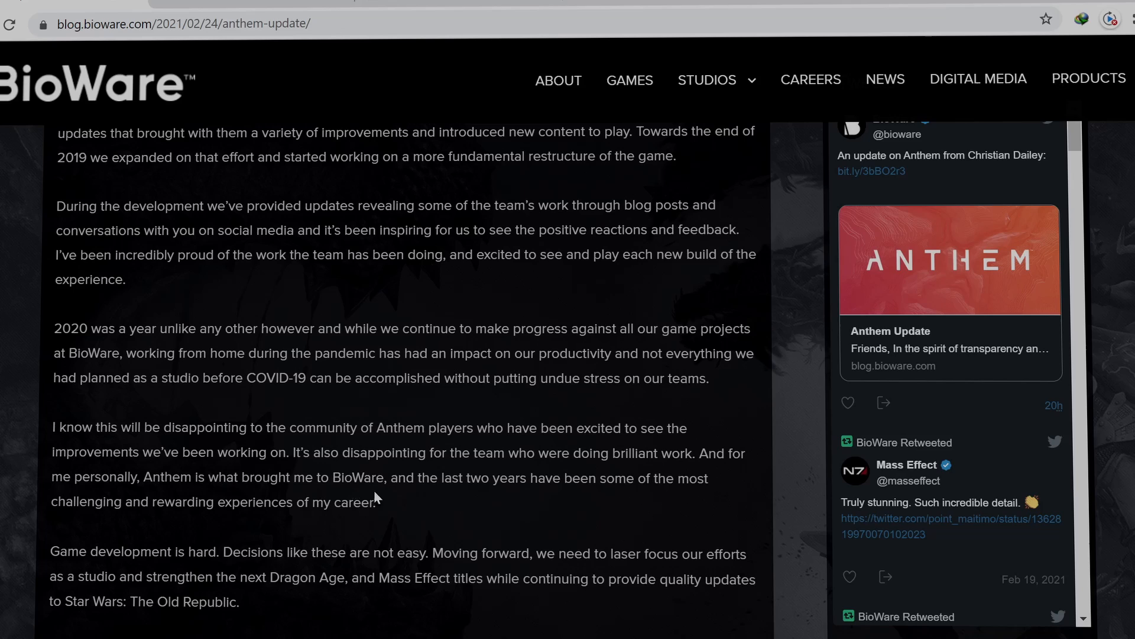
mouse_move(679, 508)
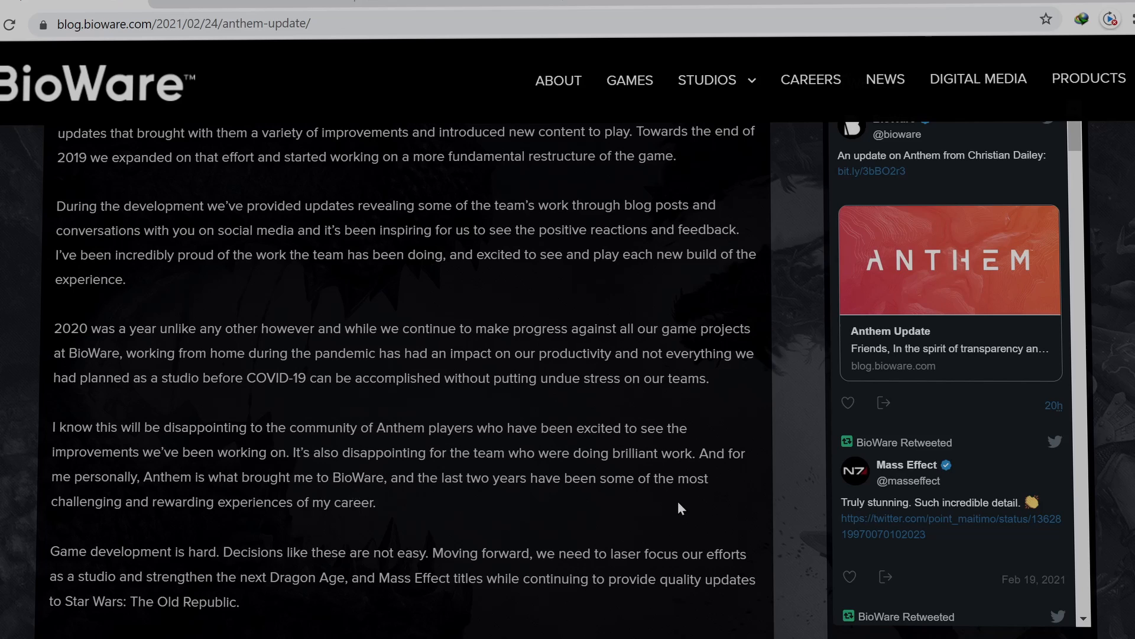
mouse_move(135, 511)
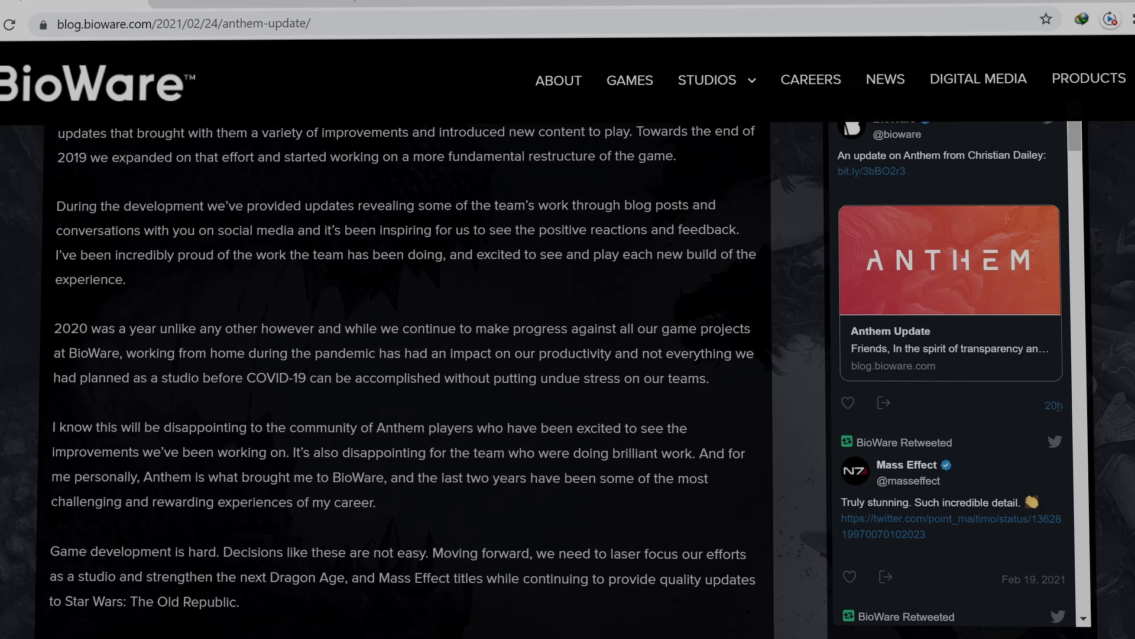
scroll("down", 3)
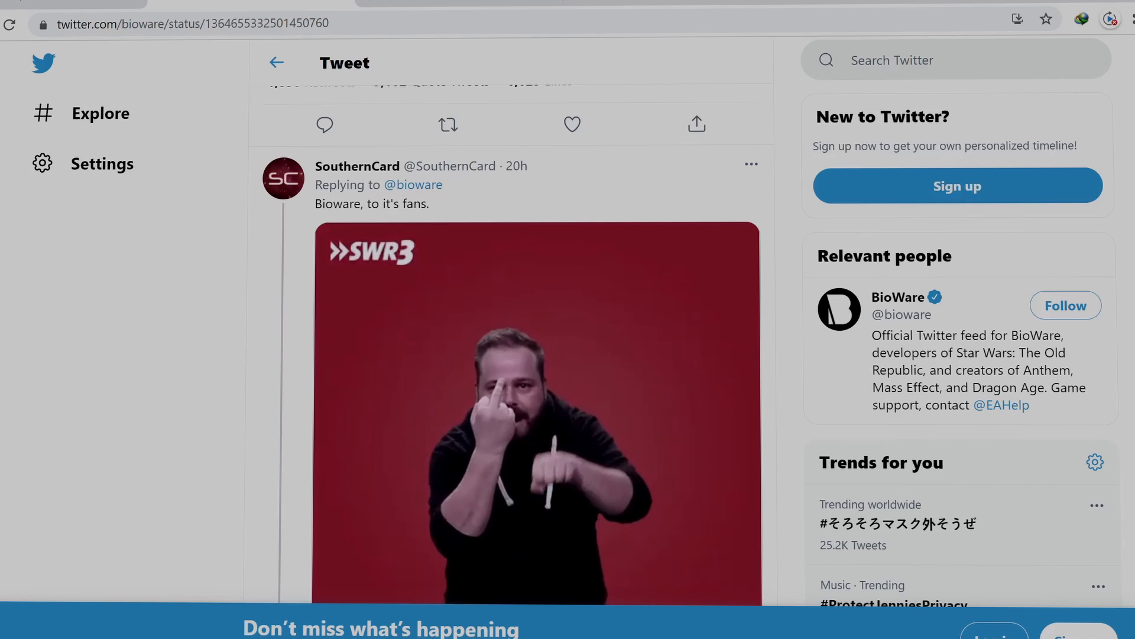
scroll("down", 3)
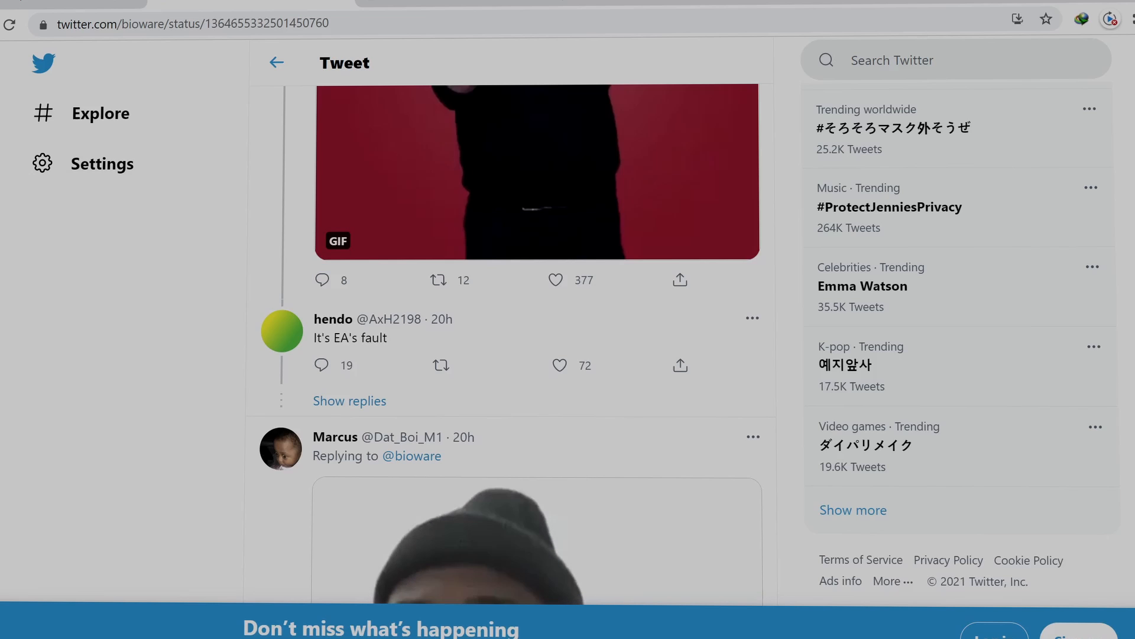
scroll("down", 3)
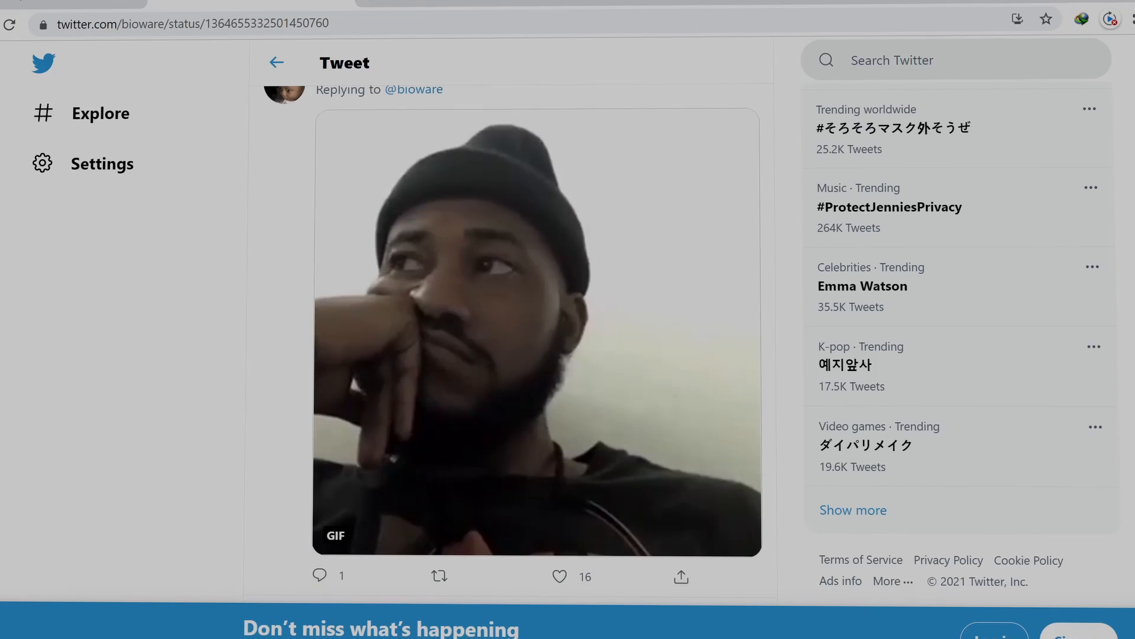
scroll("down", 3)
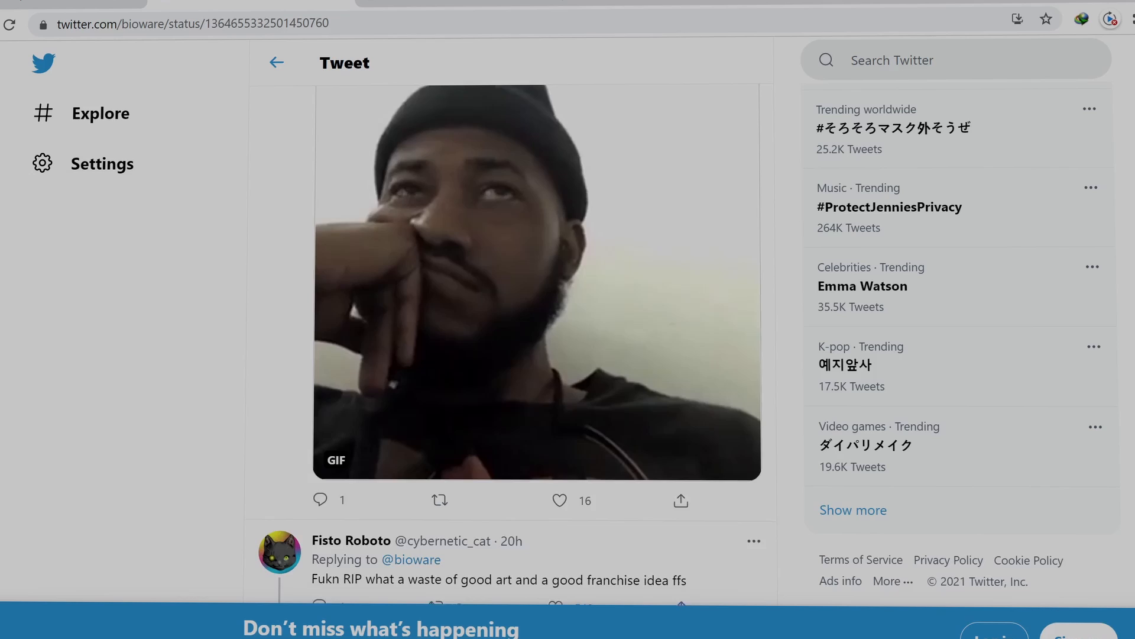
scroll("down", 3)
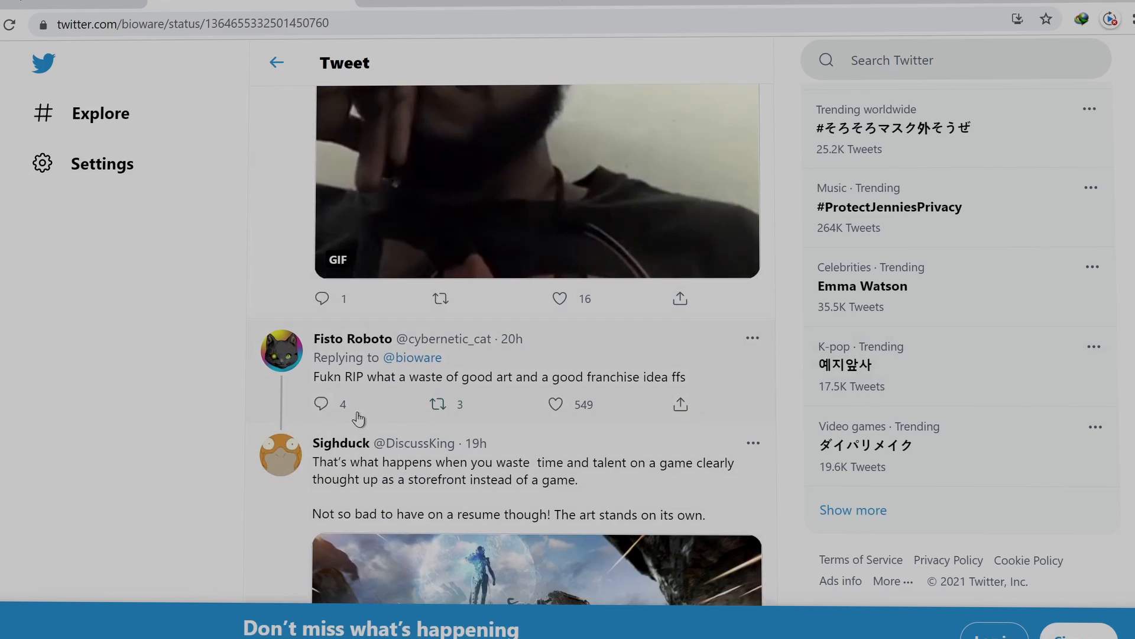
mouse_move(494, 397)
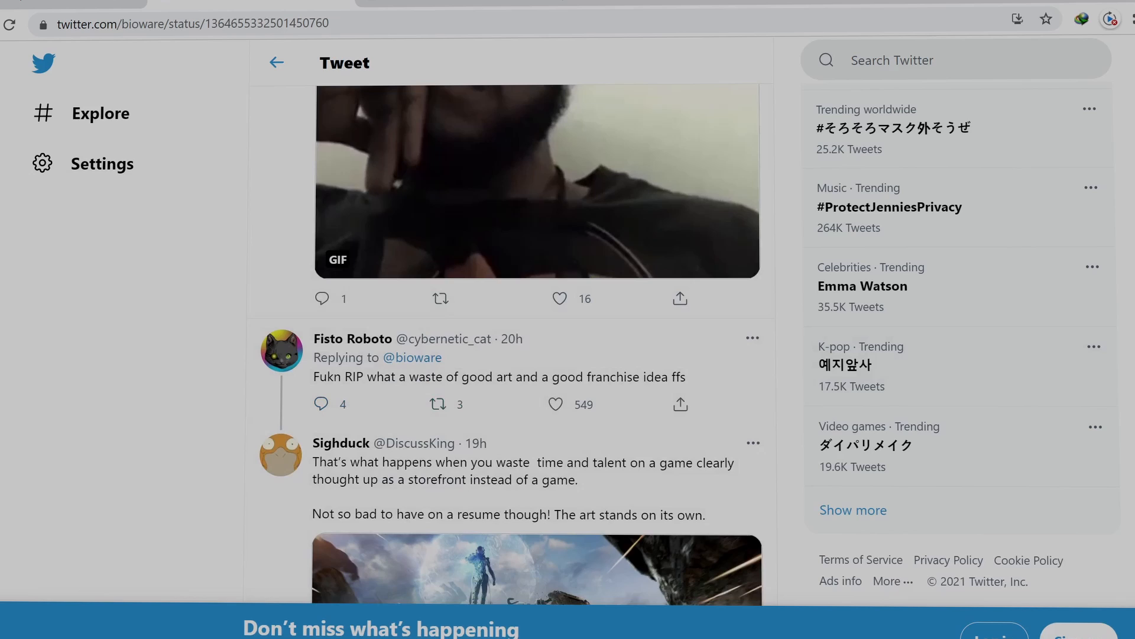
scroll("down", 3)
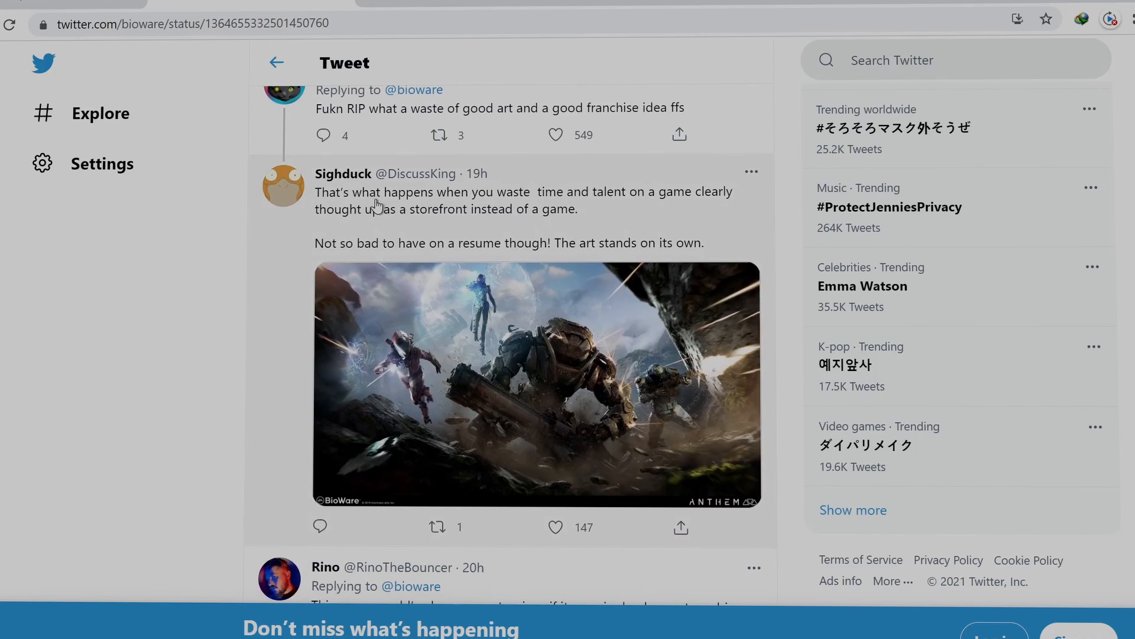
mouse_move(641, 207)
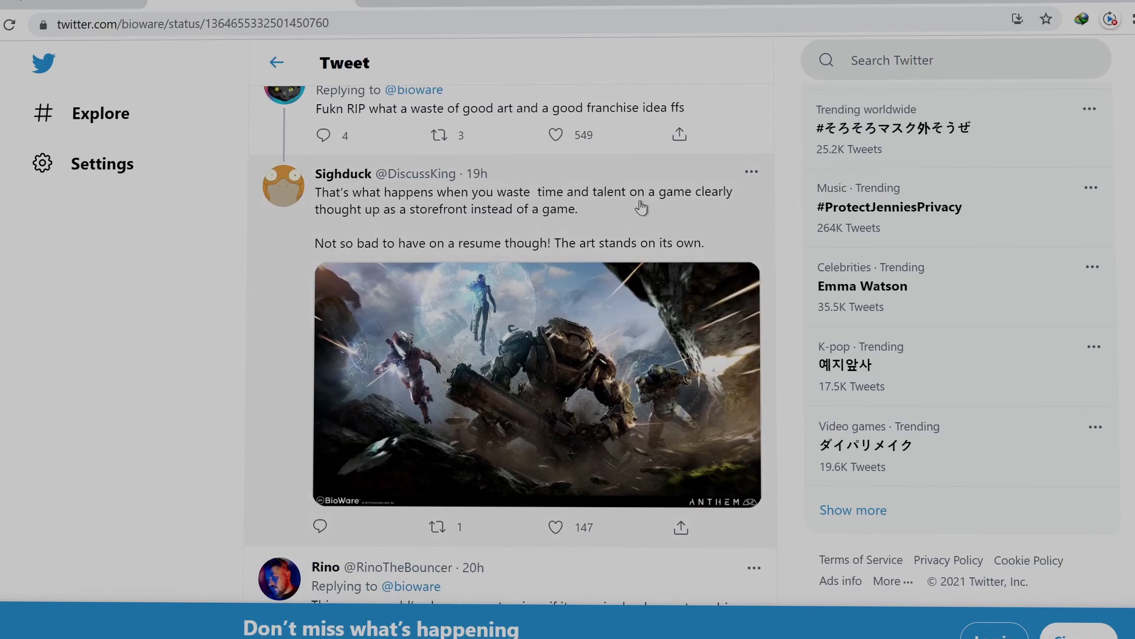
mouse_move(432, 229)
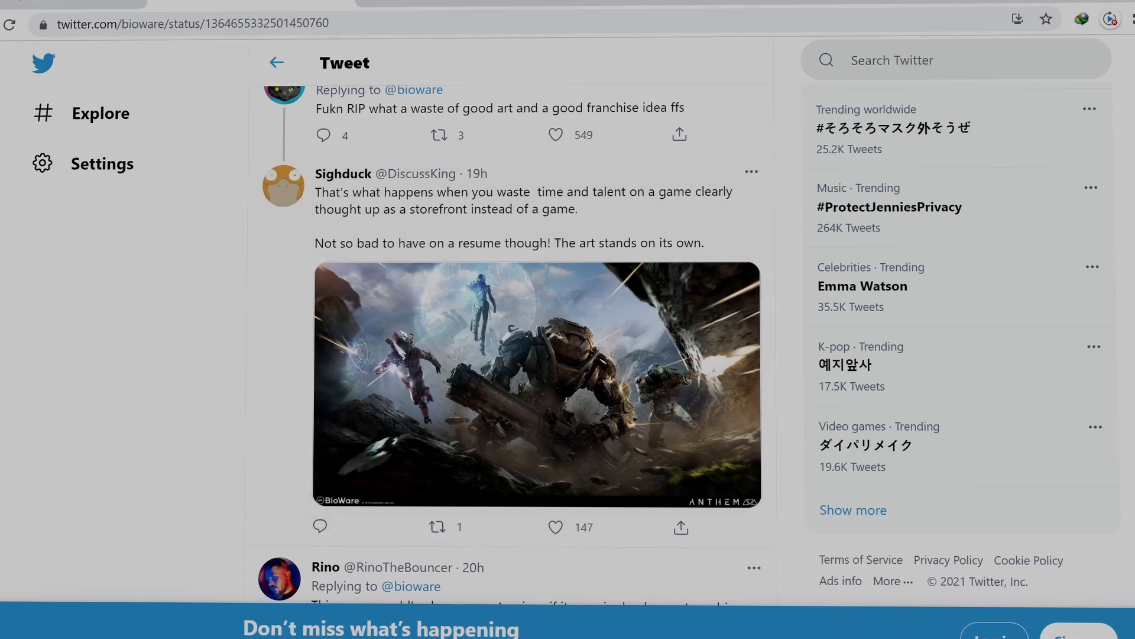
mouse_move(380, 259)
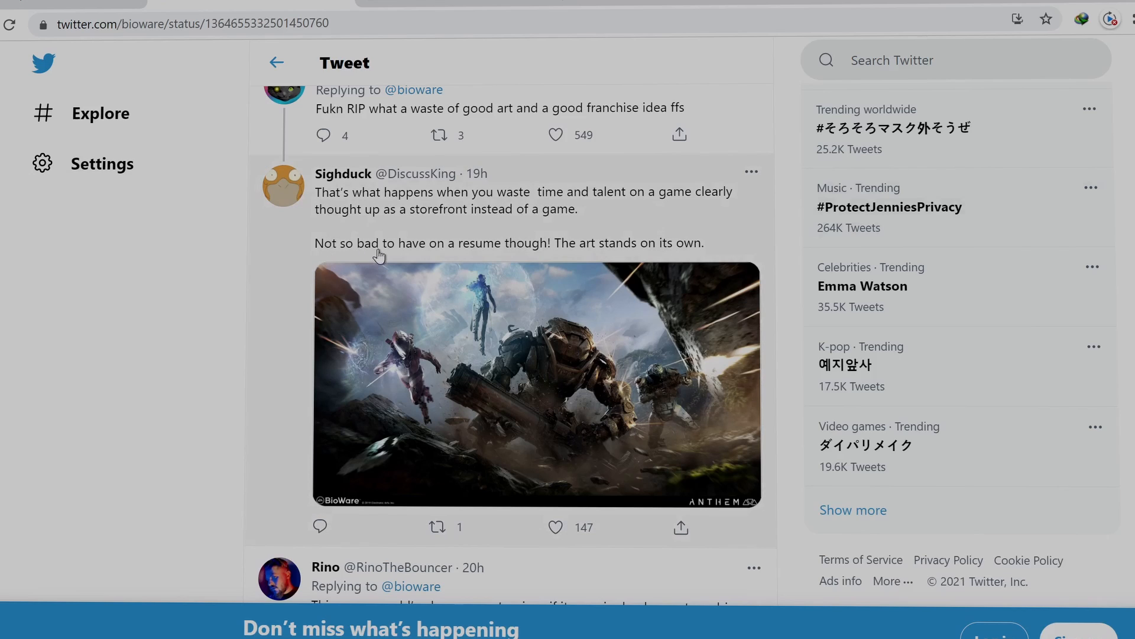
mouse_move(578, 255)
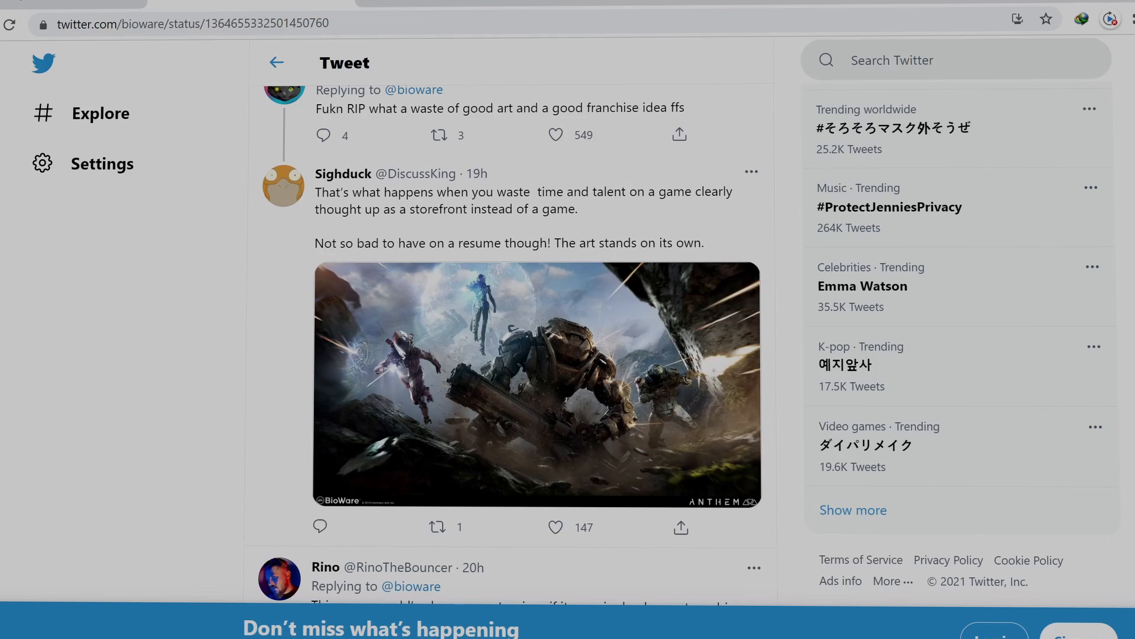
scroll("down", 3)
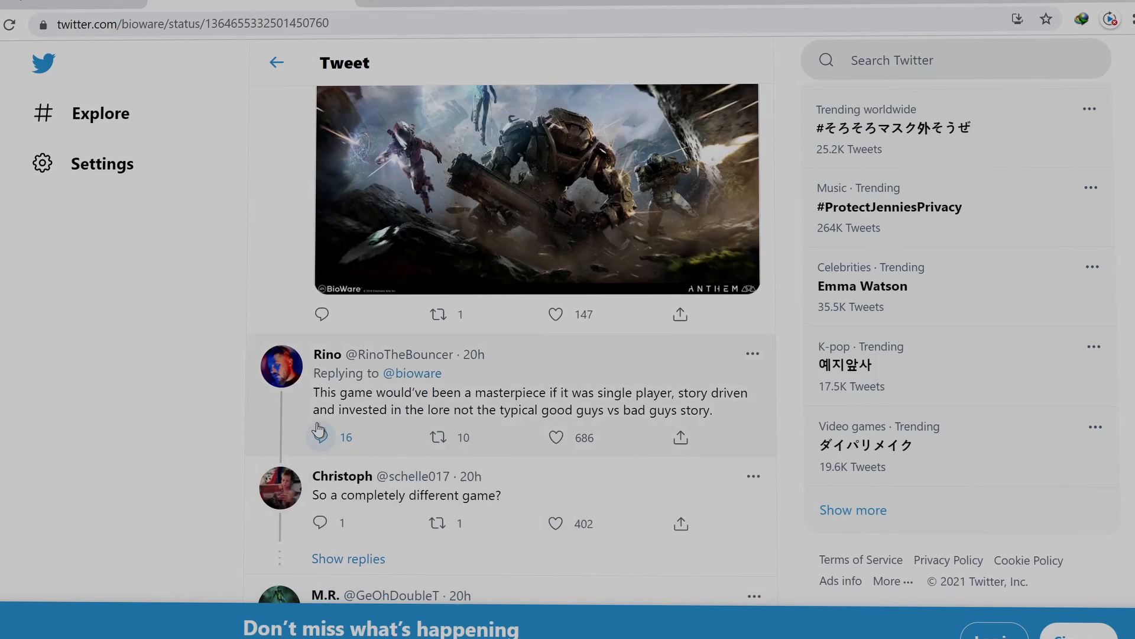
mouse_move(601, 414)
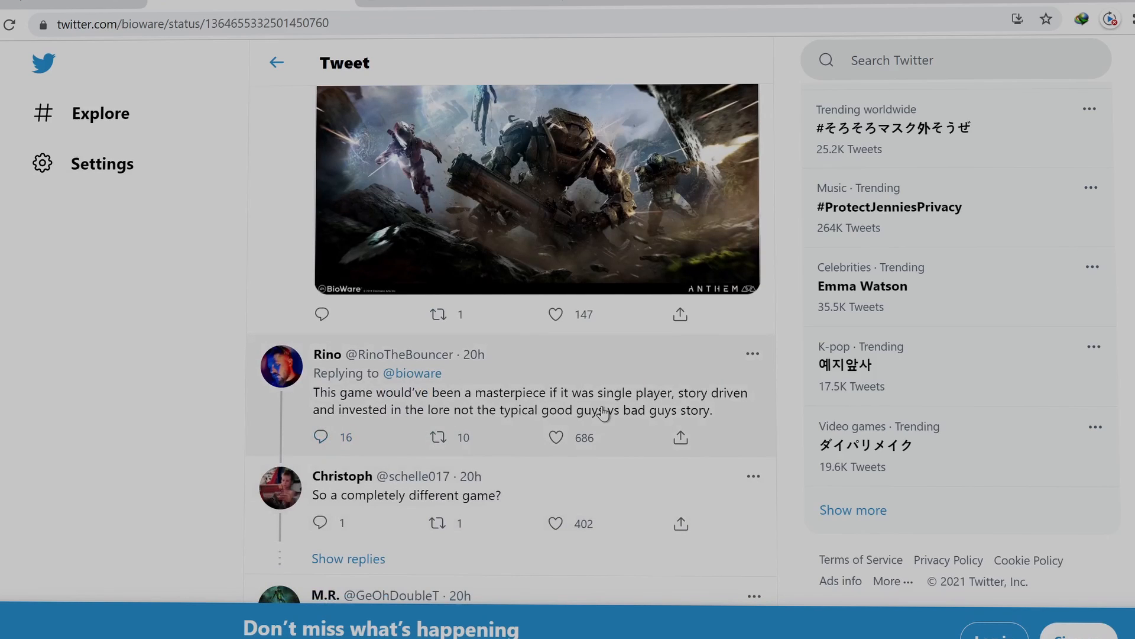
mouse_move(733, 412)
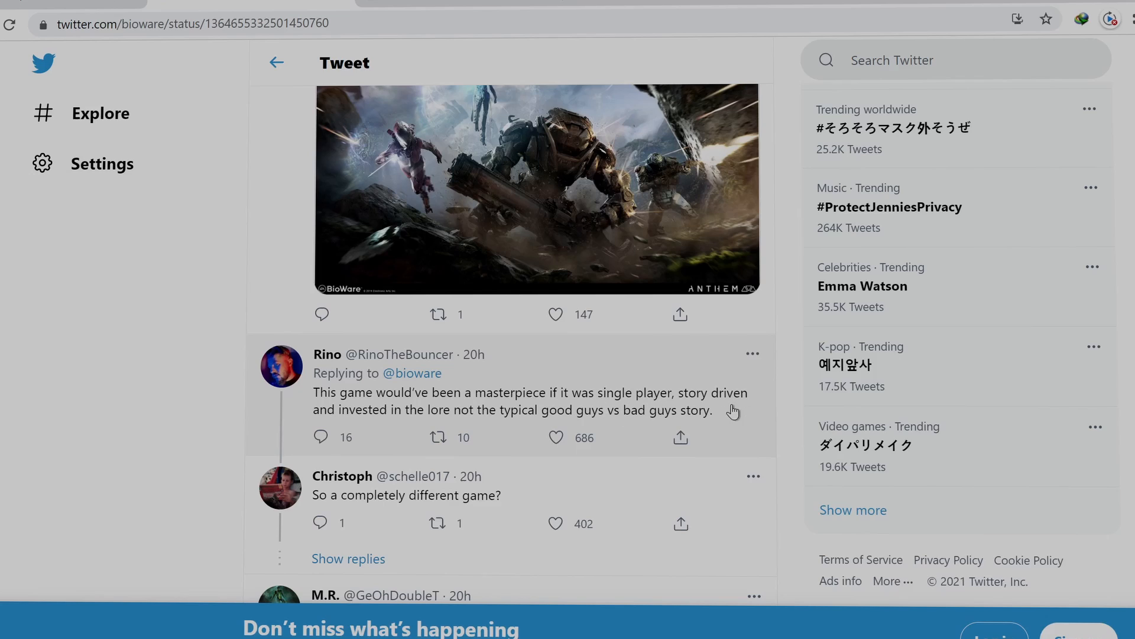
mouse_move(461, 422)
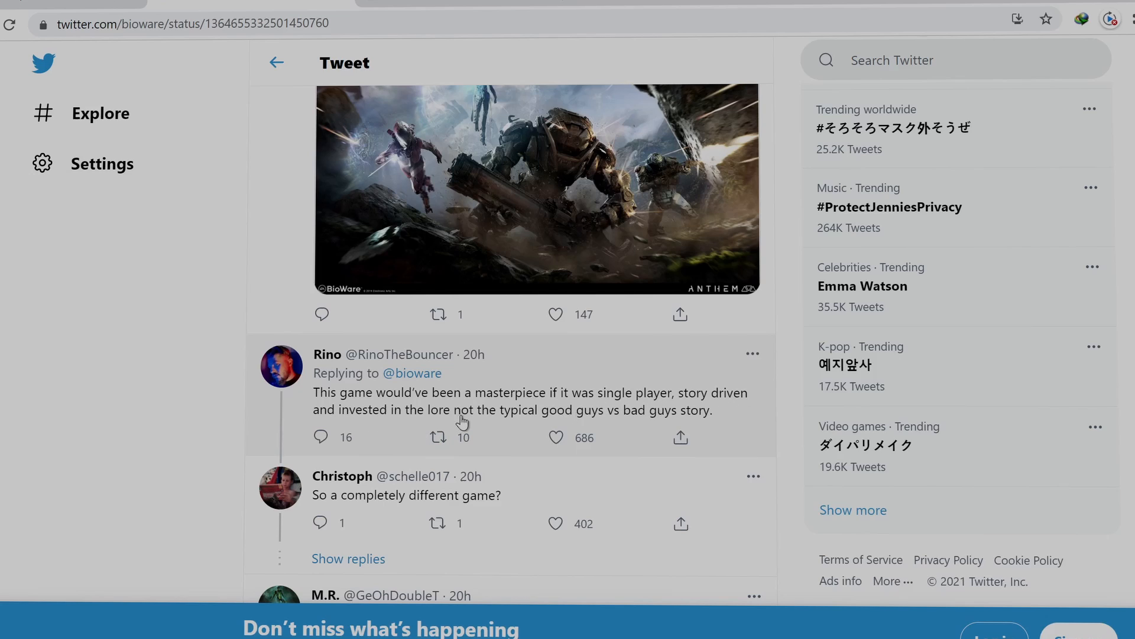
mouse_move(631, 429)
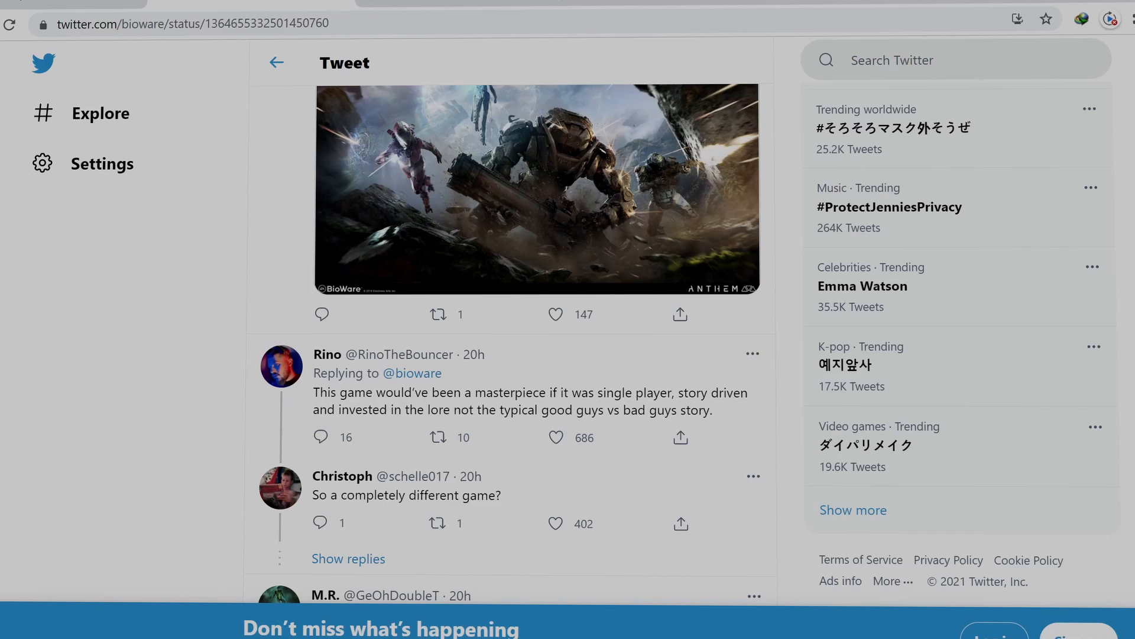
scroll("down", 3)
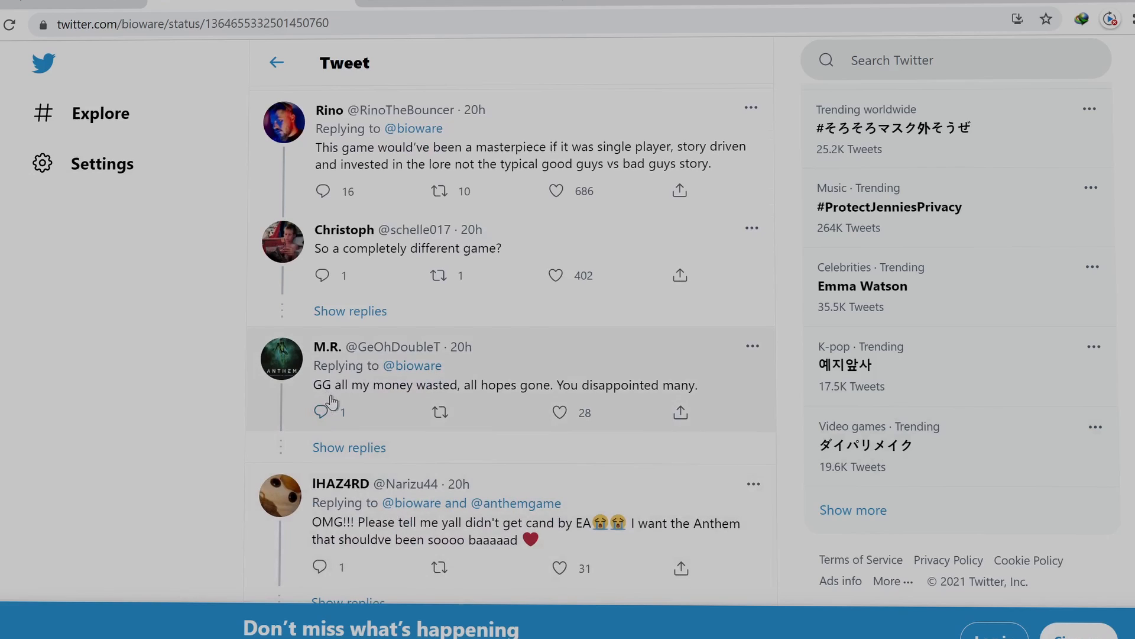
mouse_move(454, 398)
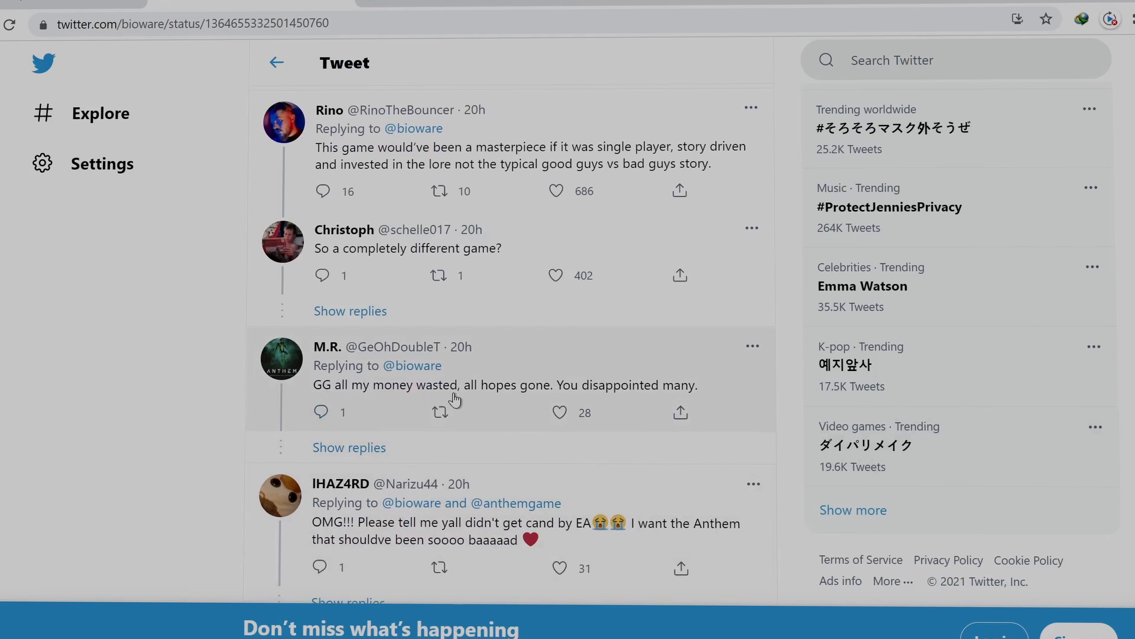
mouse_move(735, 395)
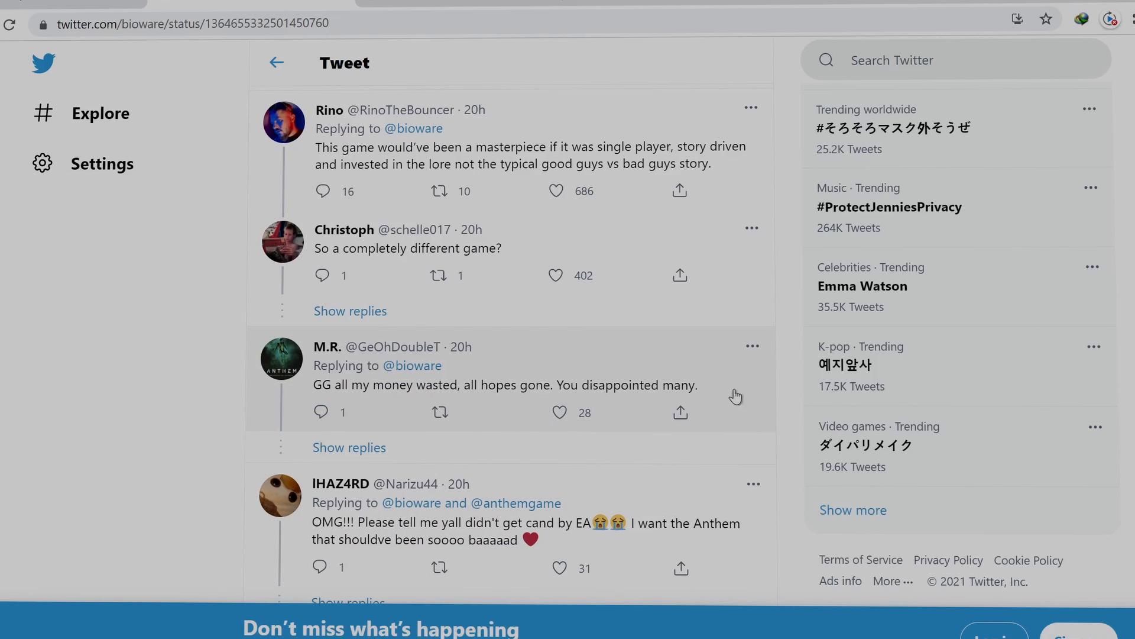
scroll("down", 3)
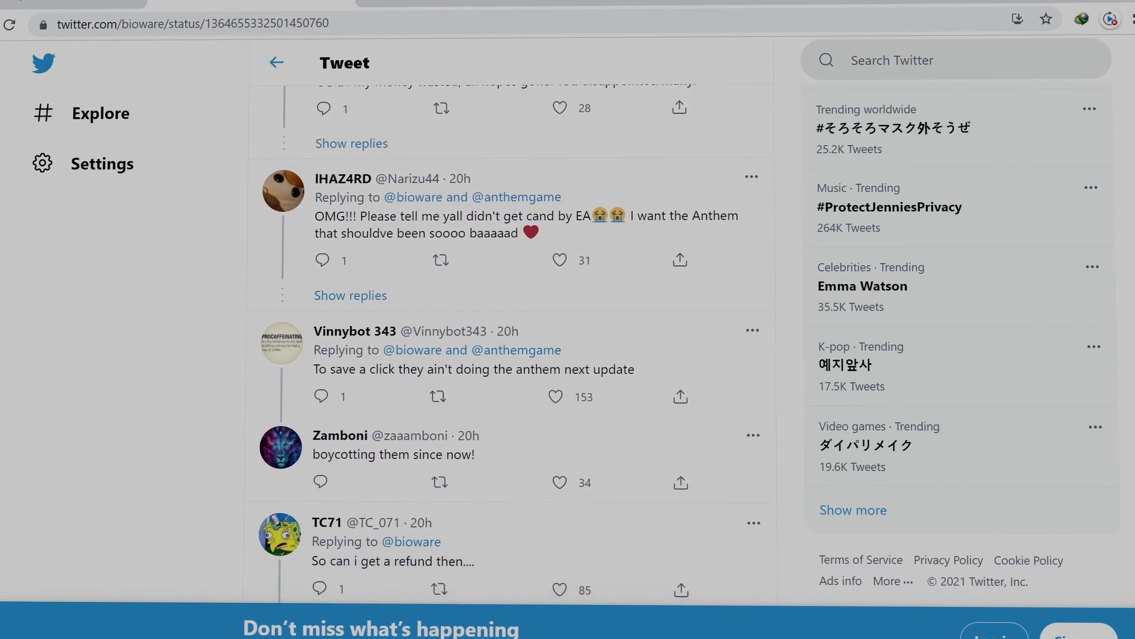
scroll("down", 3)
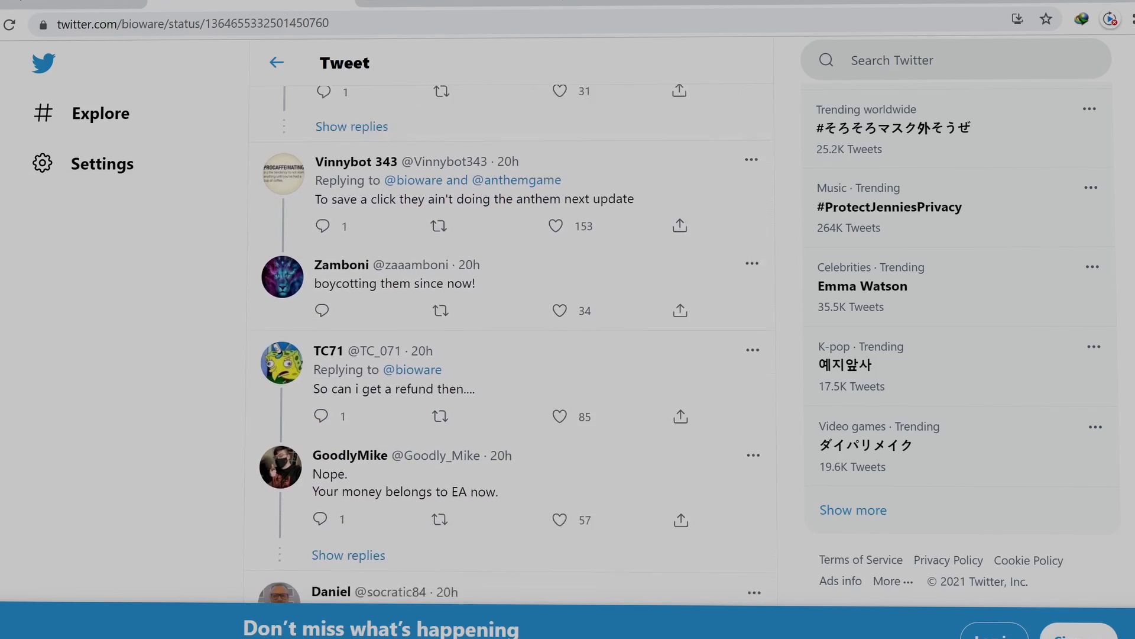
scroll("down", 3)
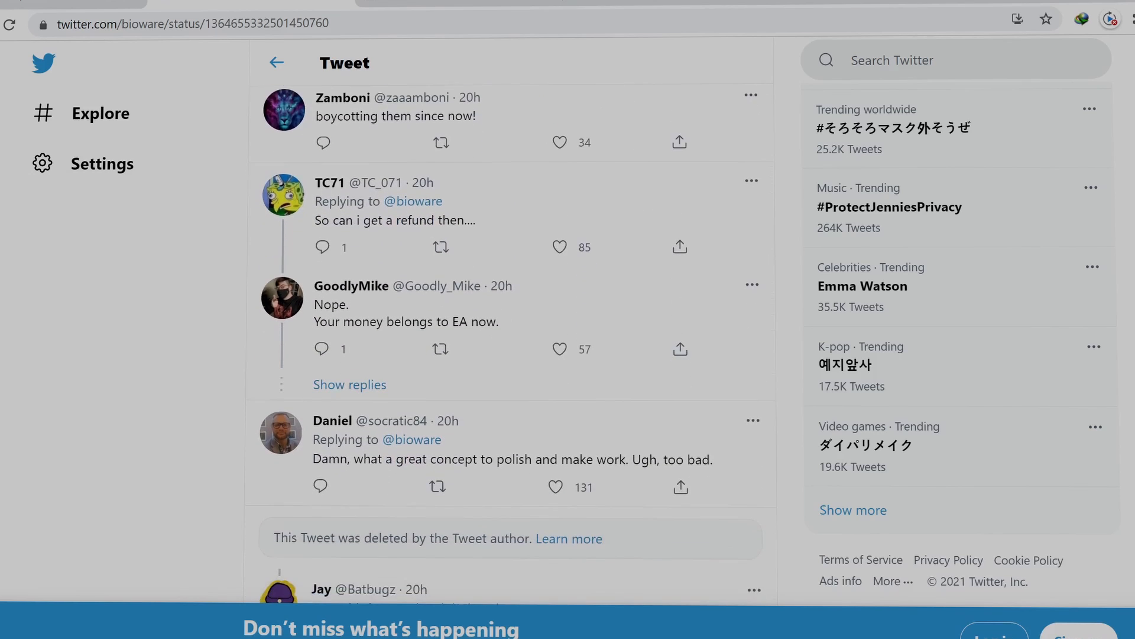